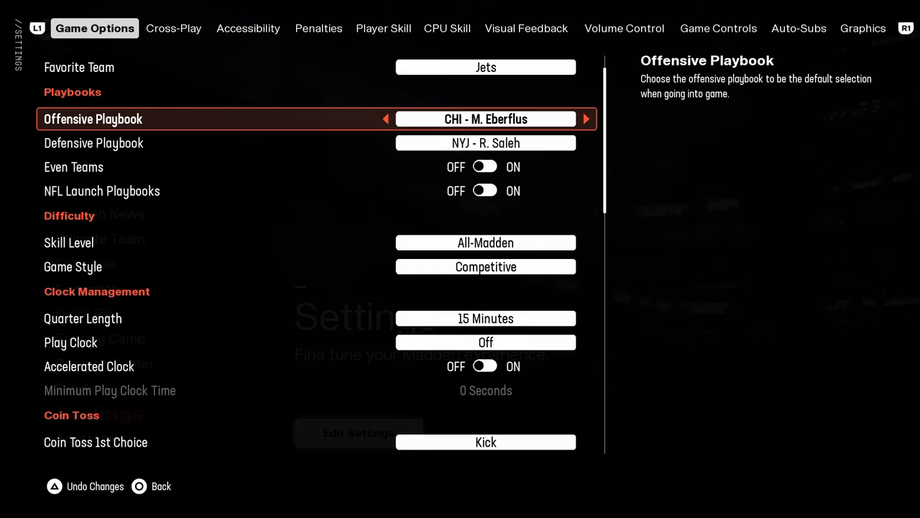
Step: Review Gameplay Helpers down to Switch Stick Delay, then move to the Cross-Play page with cross-play on
key(Down)
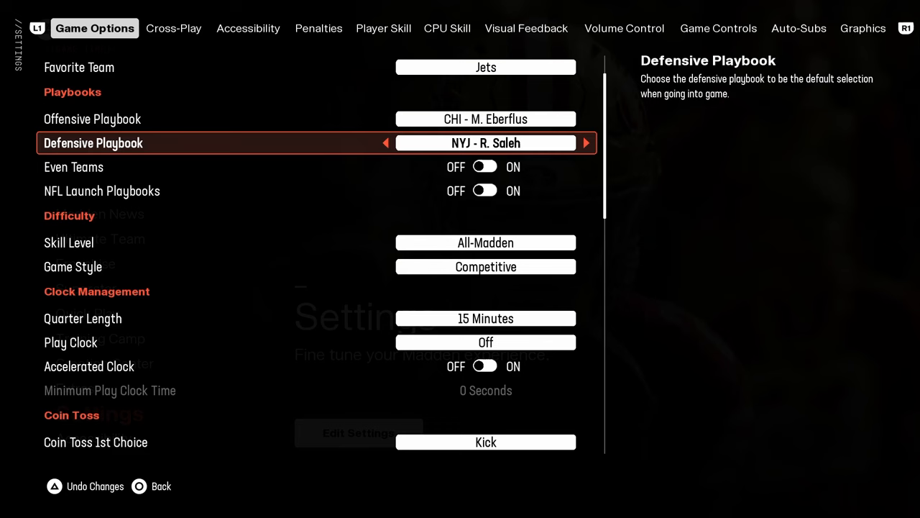
key(down)
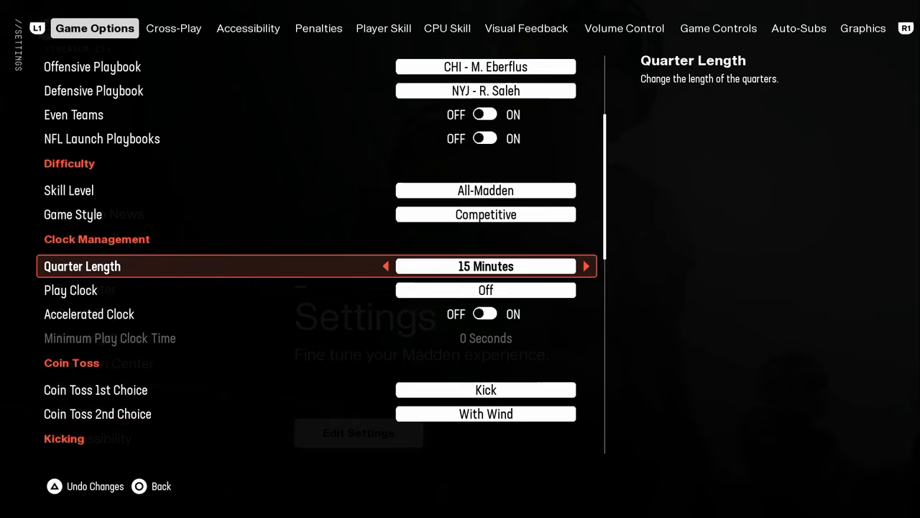
scroll(down, 3)
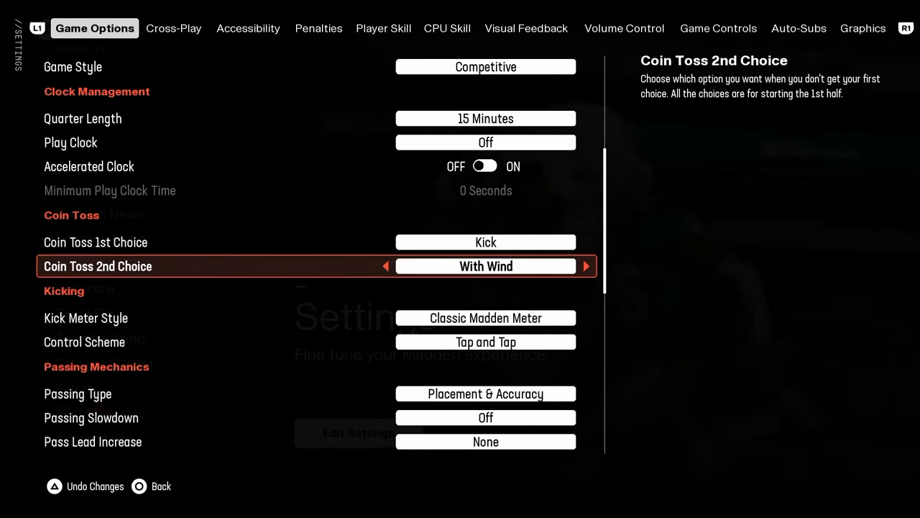
scroll(down, 3)
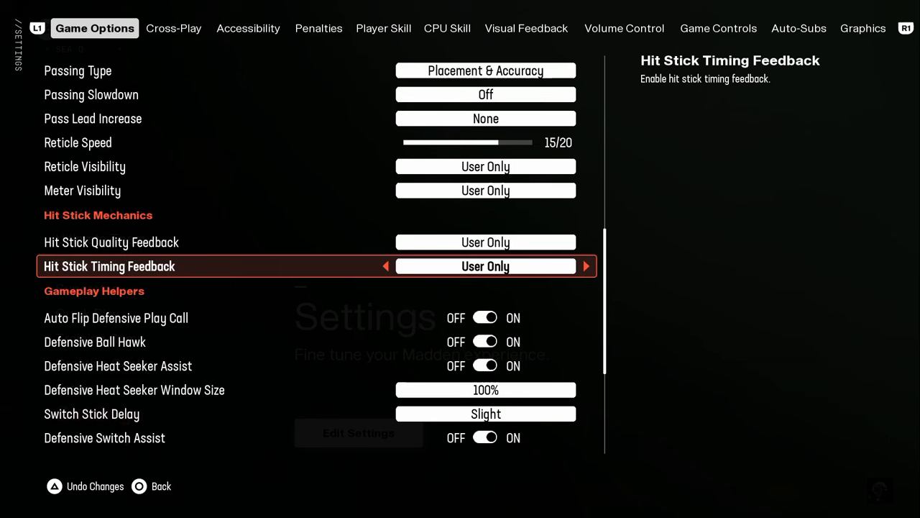
scroll(down, 3)
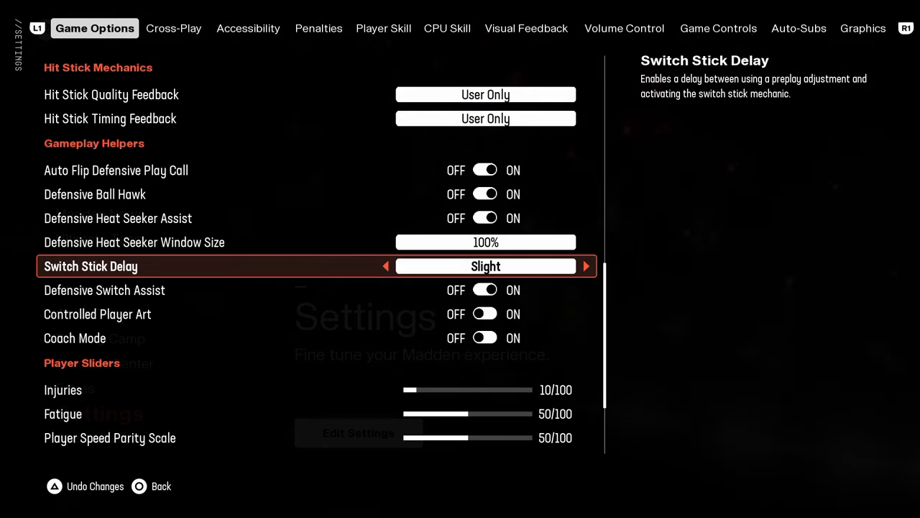
click(172, 29)
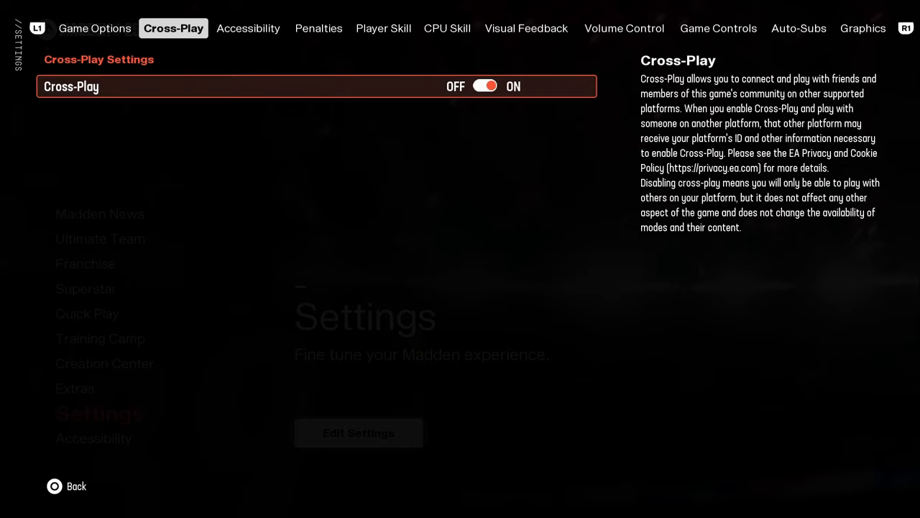
Step: Review the Accessibility page with master volume 100/100, then move on to Visual Feedback
click(248, 29)
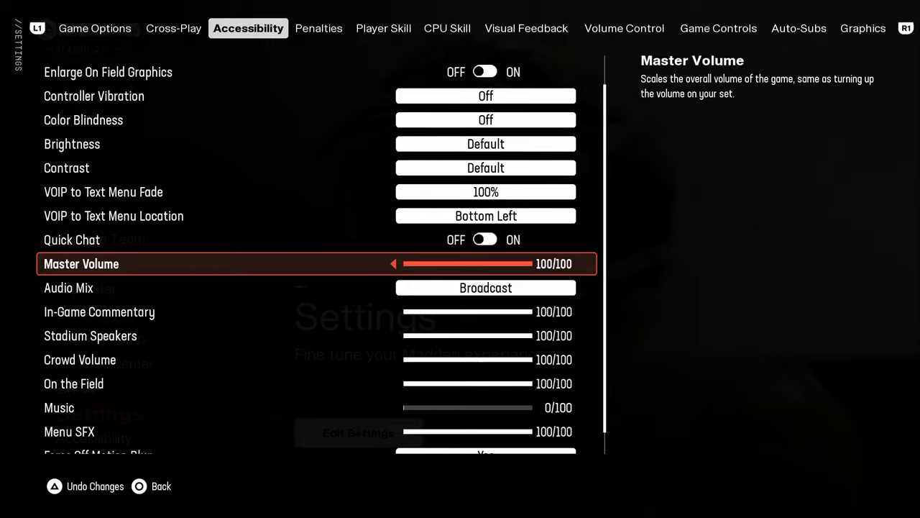
click(525, 28)
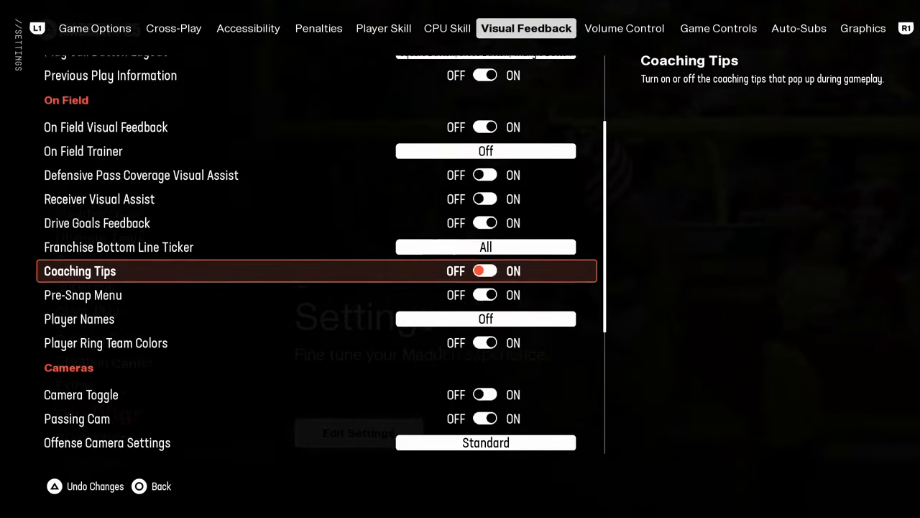
Step: Pass through Visual Feedback and Volume Control to the Graphics page with Performance Mode at Favor Resolution
scroll(down, 3)
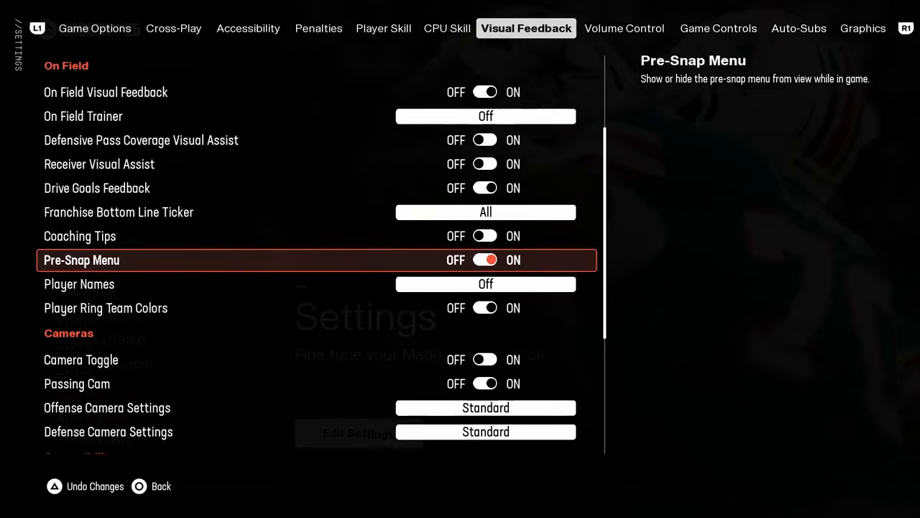
click(624, 29)
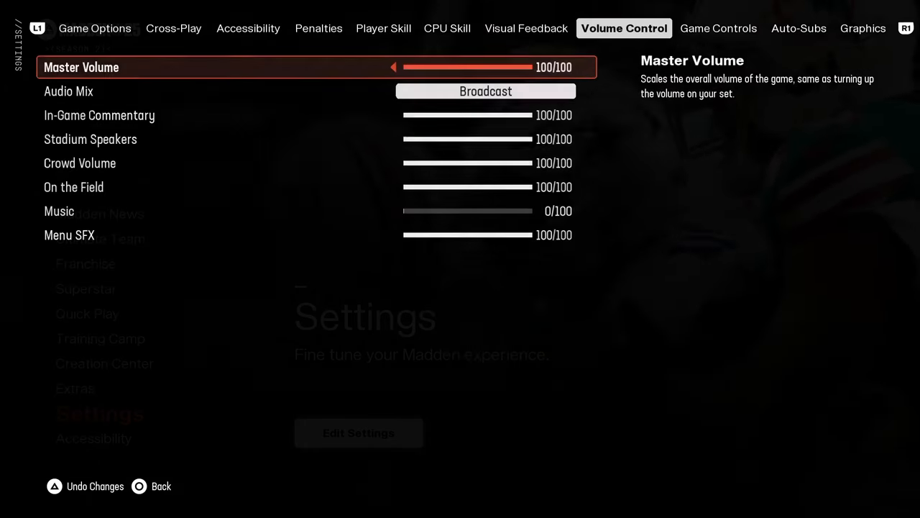
click(863, 29)
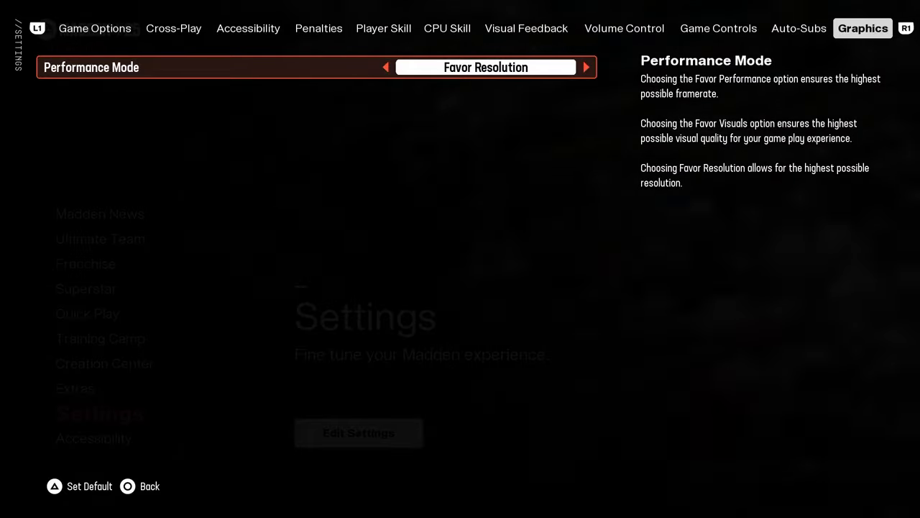
Step: Step back through Volume Control and Visual Feedback and leave Settings for the main menu
click(624, 29)
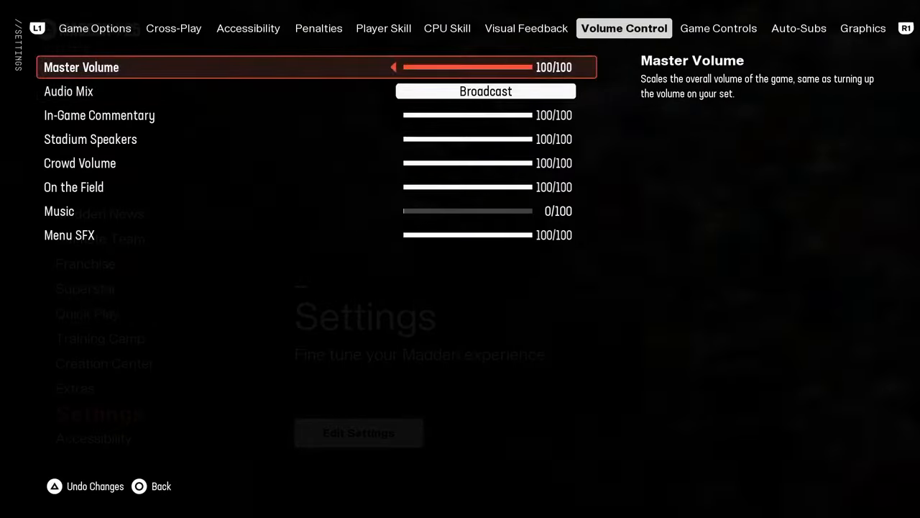
click(525, 28)
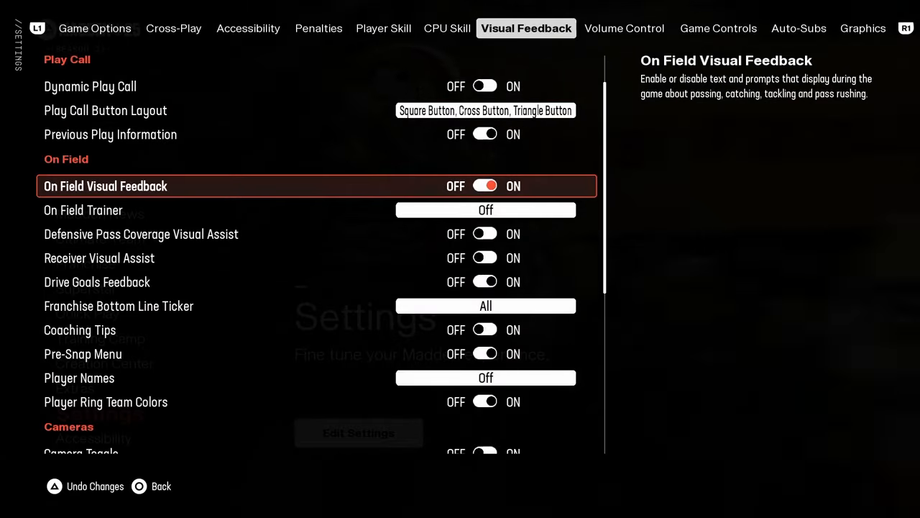
scroll(down, 3)
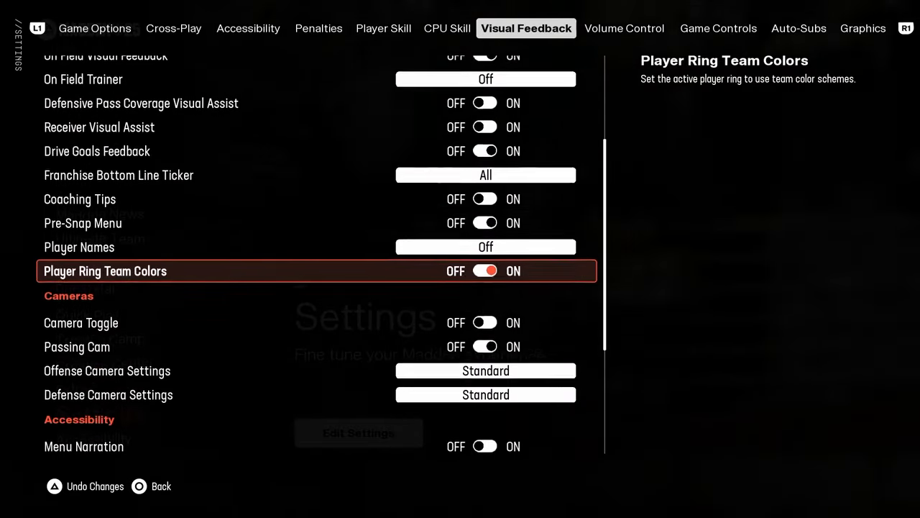
scroll(down, 3)
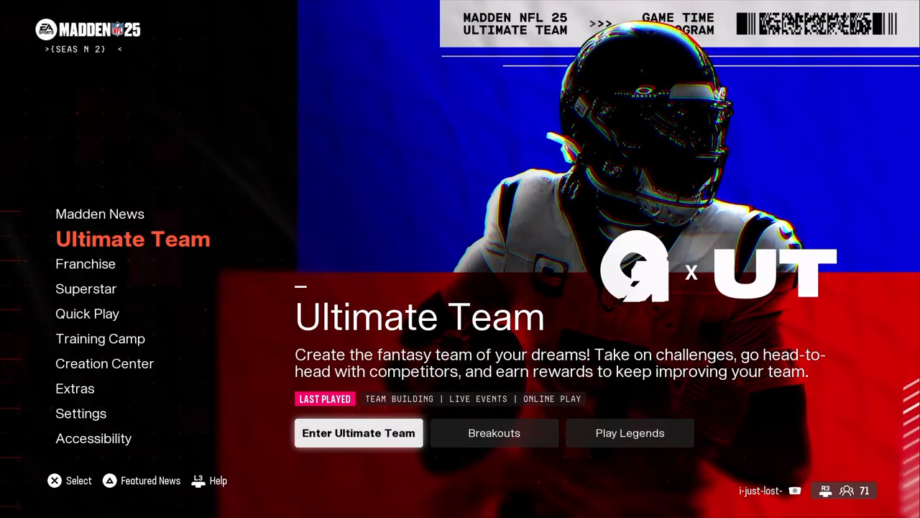
Step: Enter Ultimate Team and review its On Field, Passing Mechanics, Gameplay Helpers and Accessibility settings
click(358, 433)
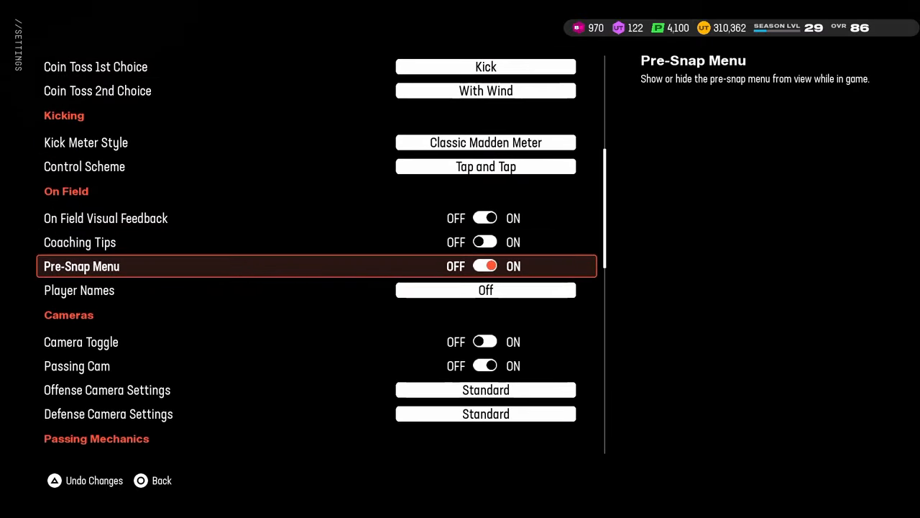
scroll(down, 3)
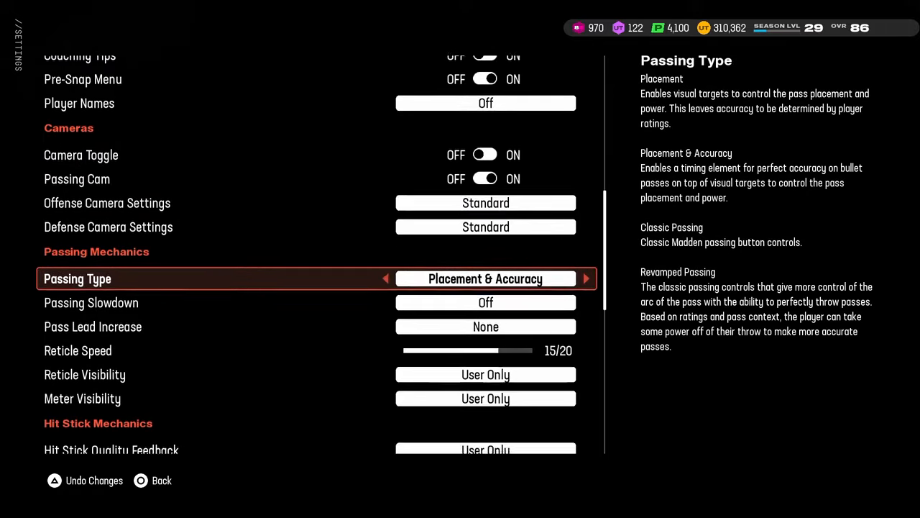
scroll(down, 3)
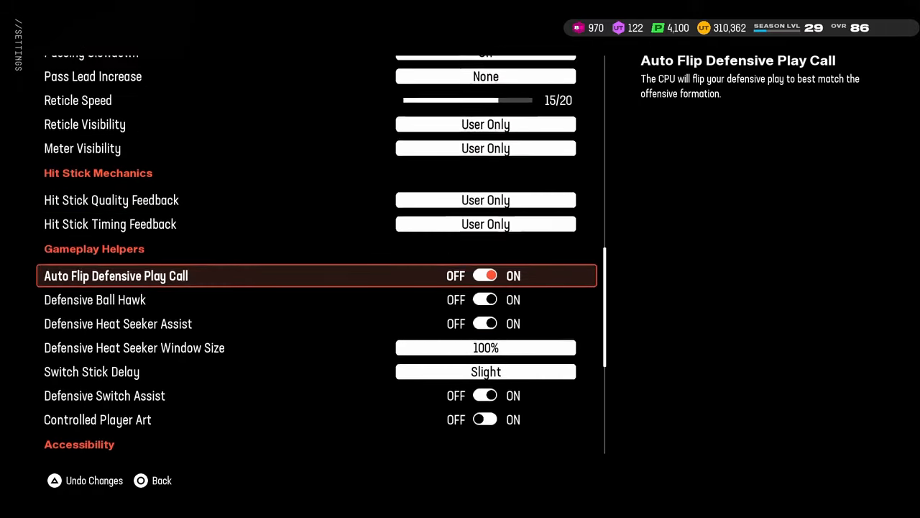
scroll(down, 3)
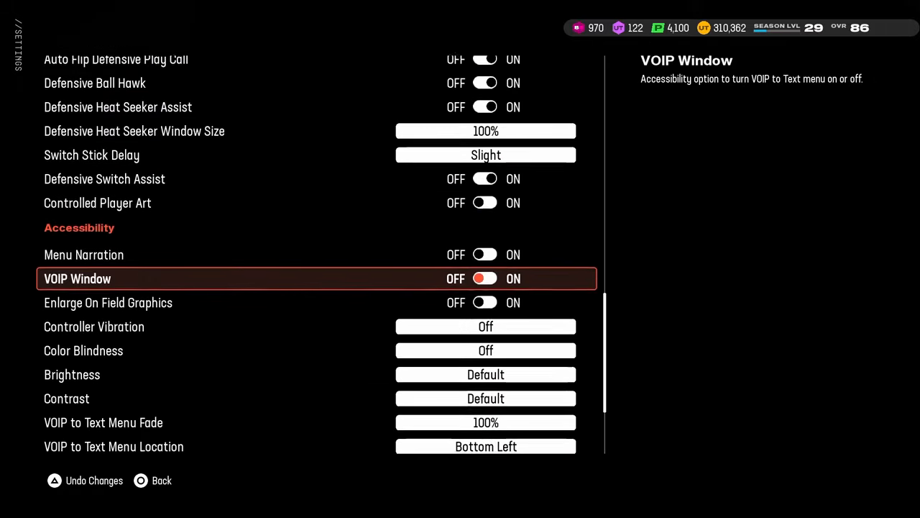